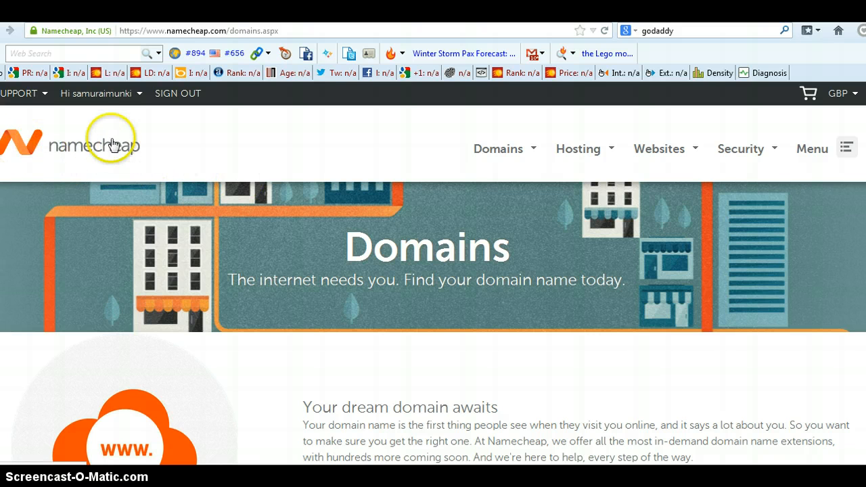
mouse_move(139, 156)
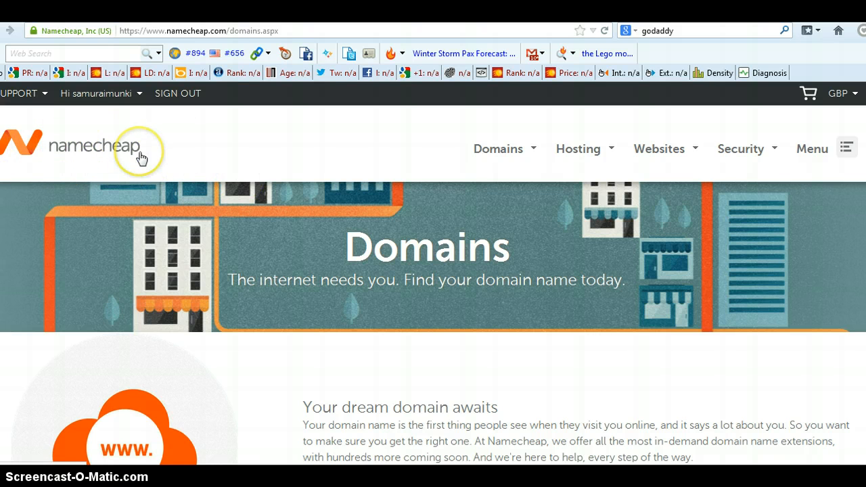
- Choose Manage Domains from the account dropdown in the top bar
left_click(101, 93)
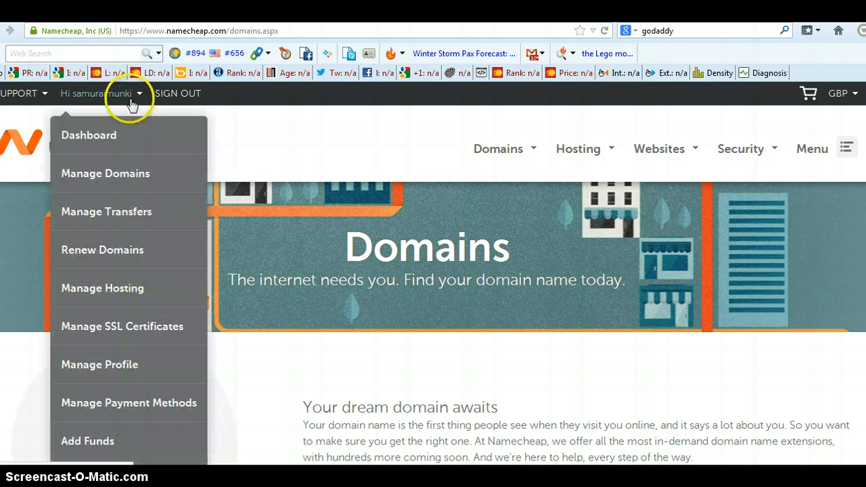
mouse_move(130, 173)
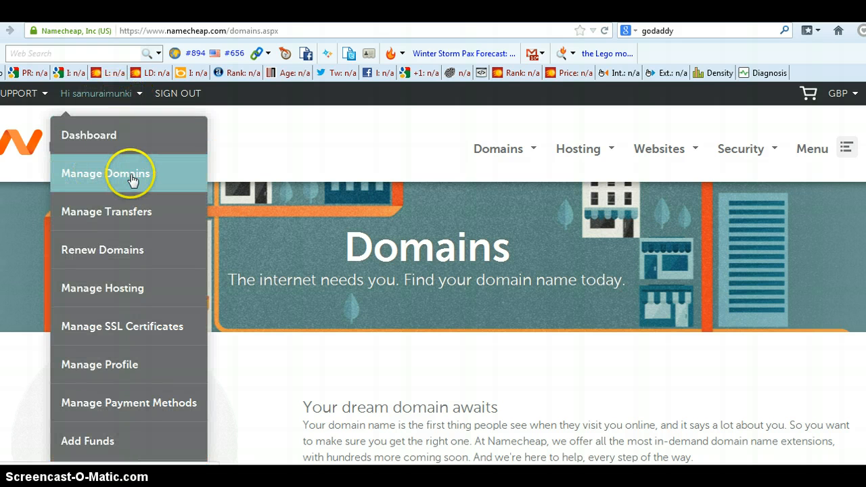
left_click(105, 174)
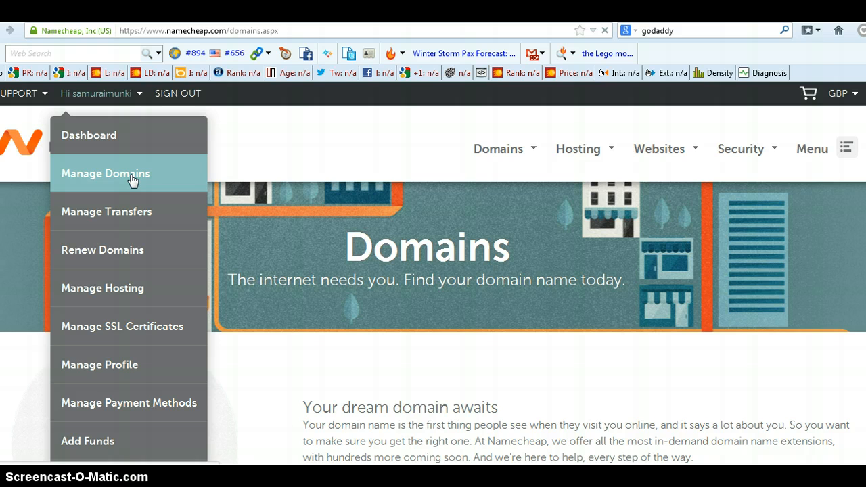
- Scroll the Your Domains list and open financialfreedomblog.org for modification
left_click(105, 173)
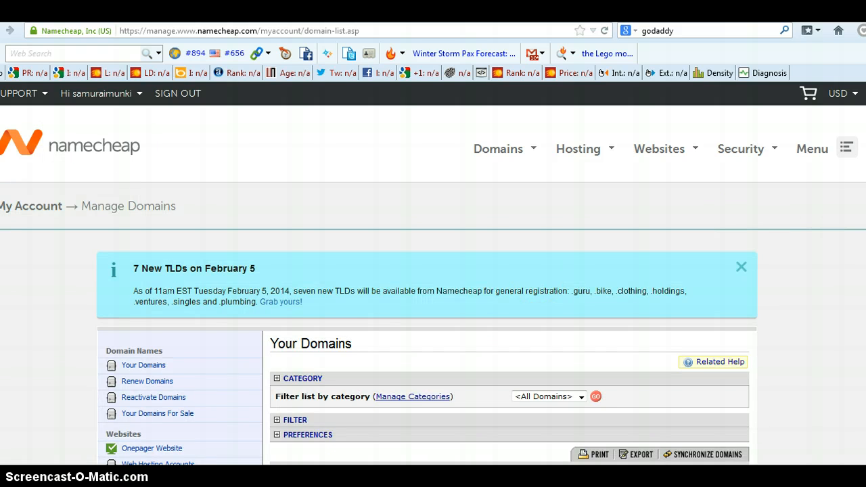
scroll("down", 3)
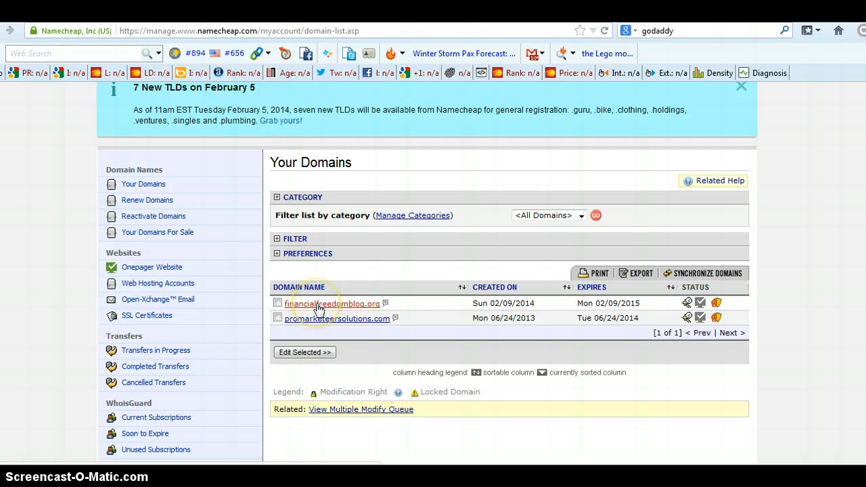
left_click(332, 304)
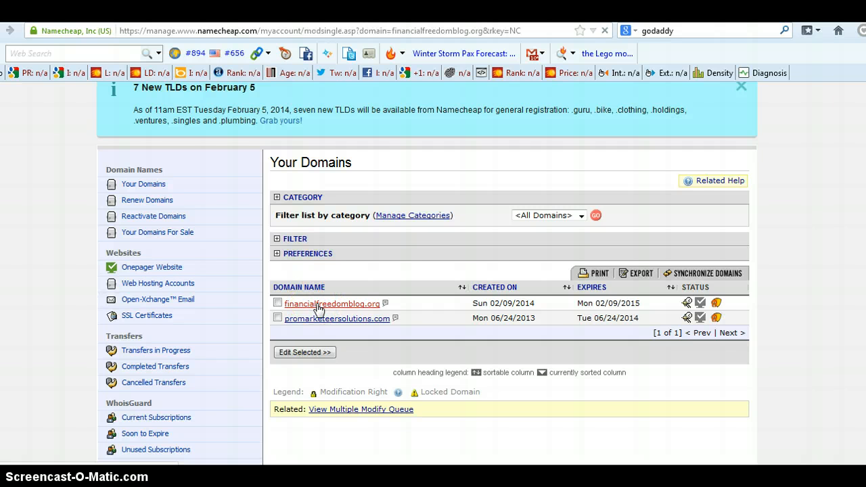
- Select URL Forwarding under Host Management for financialfreedomblog.org
left_click(331, 303)
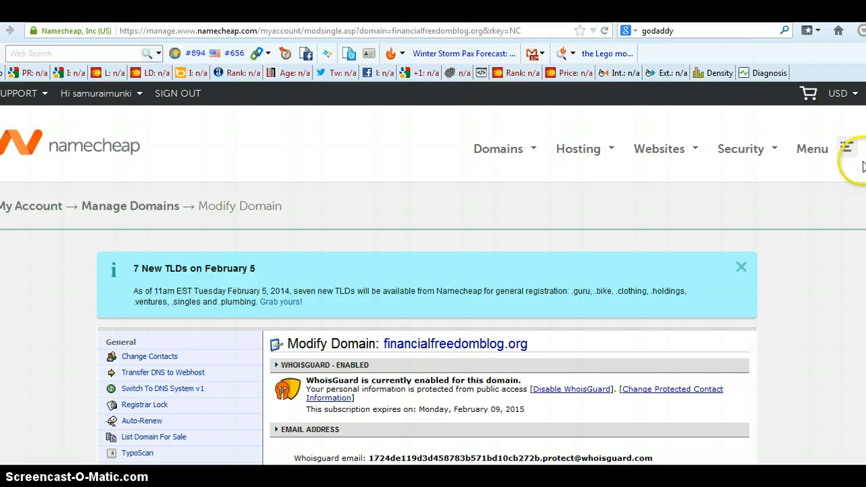
scroll("down", 3)
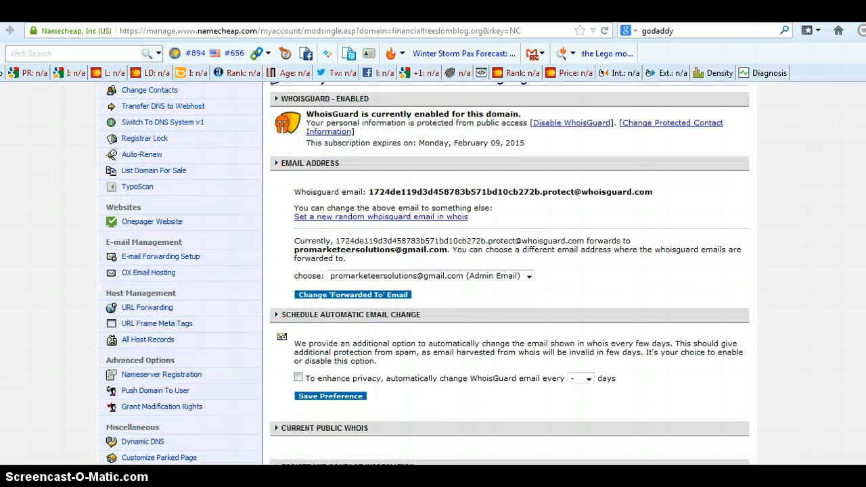
scroll("down", 3)
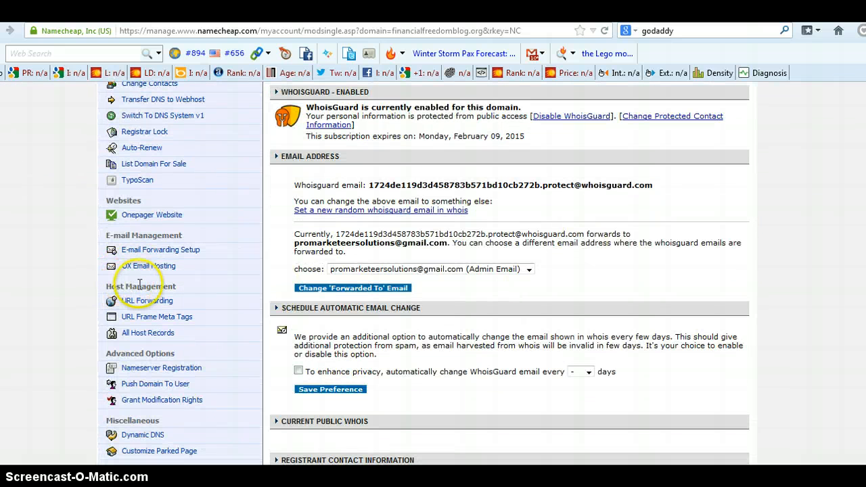
left_click(147, 301)
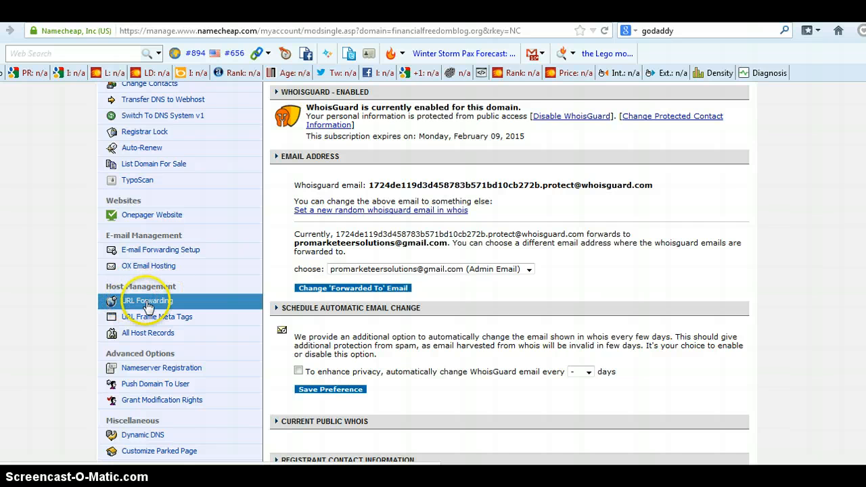
left_click(146, 300)
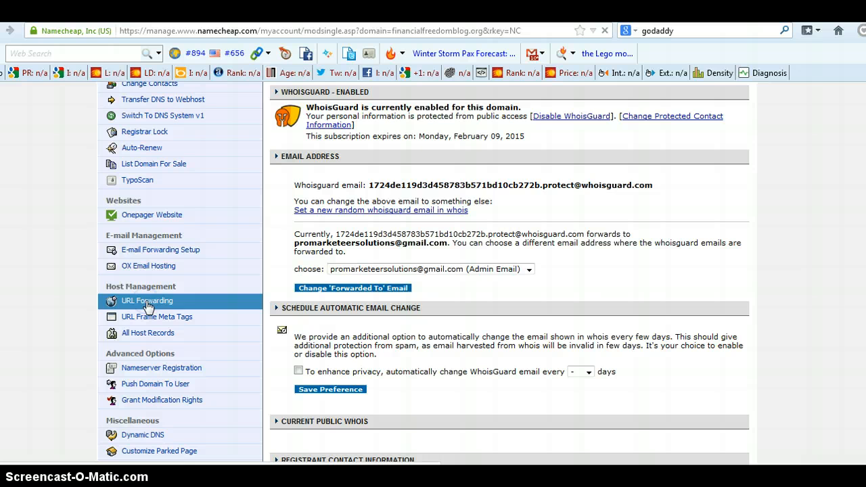
- Scroll to the host records table showing @ and www URL Redirect records
left_click(146, 300)
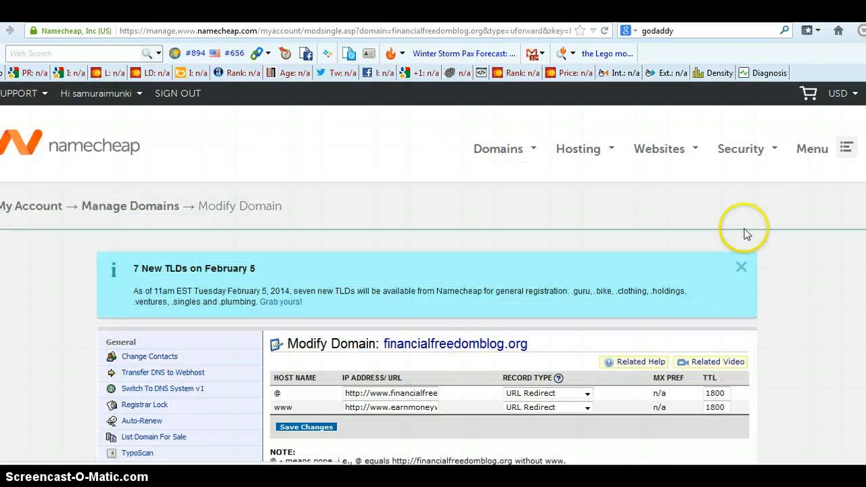
scroll("down", 3)
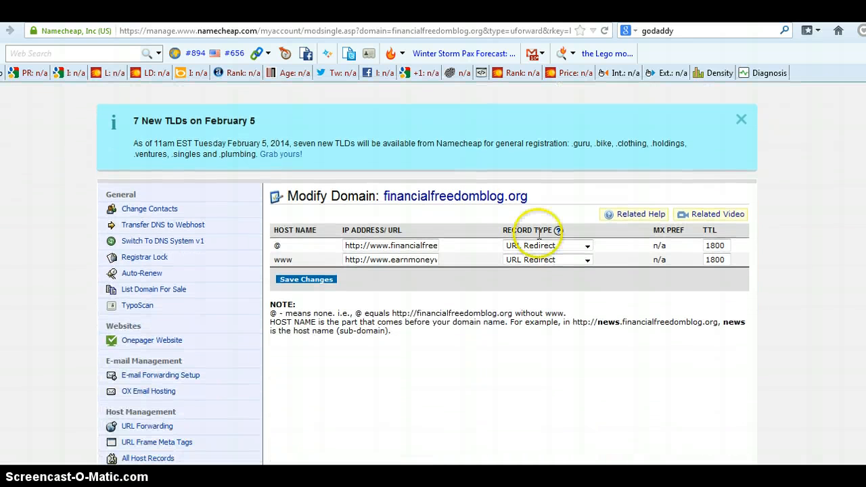